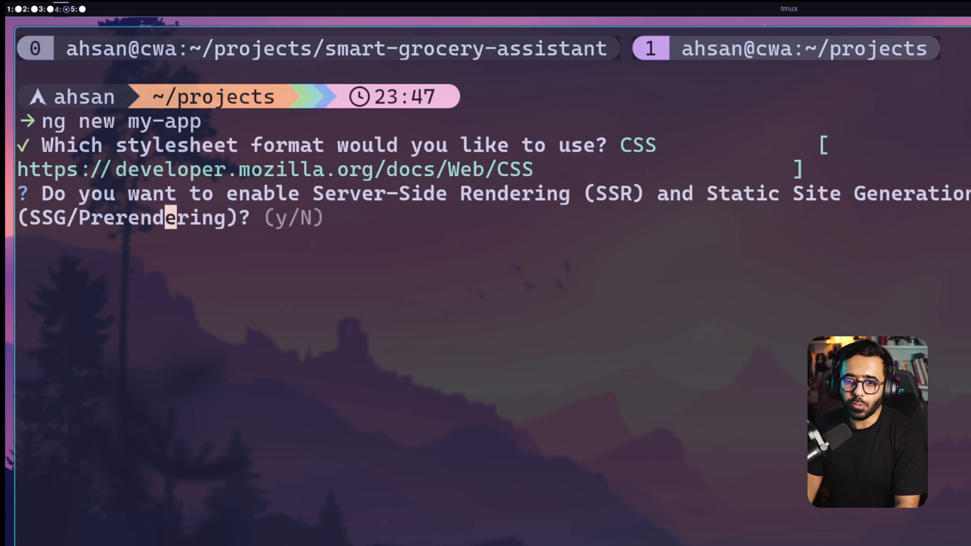
- Answer y to the SSR and zoneless prompts, select all AI tools, and create my-app
{"action": "type", "text": "y"}
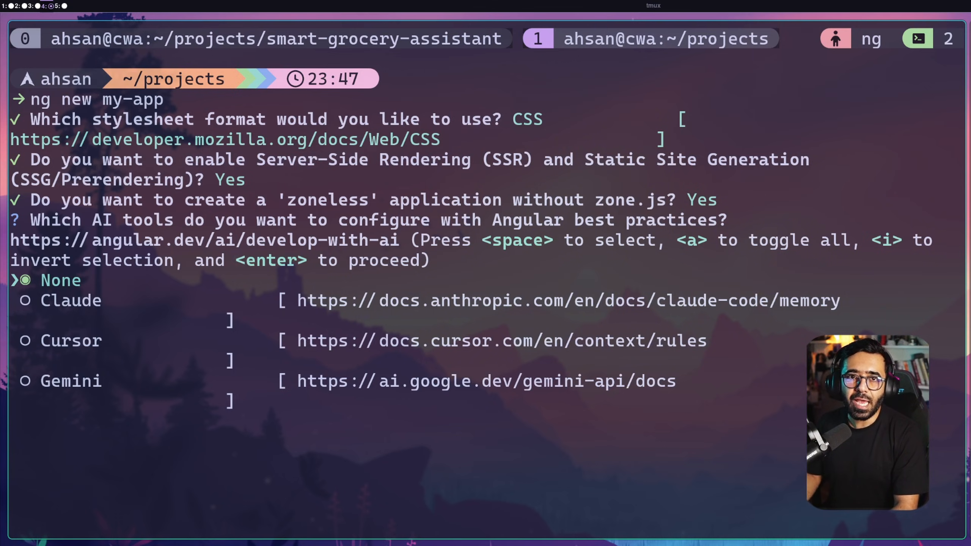
{"action": "key", "text": "Down"}
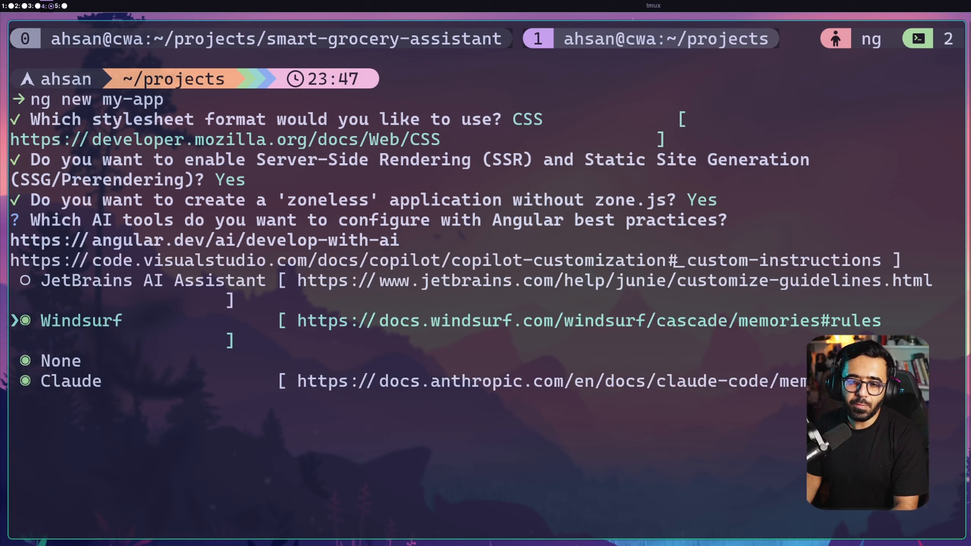
{"action": "key", "text": "enter"}
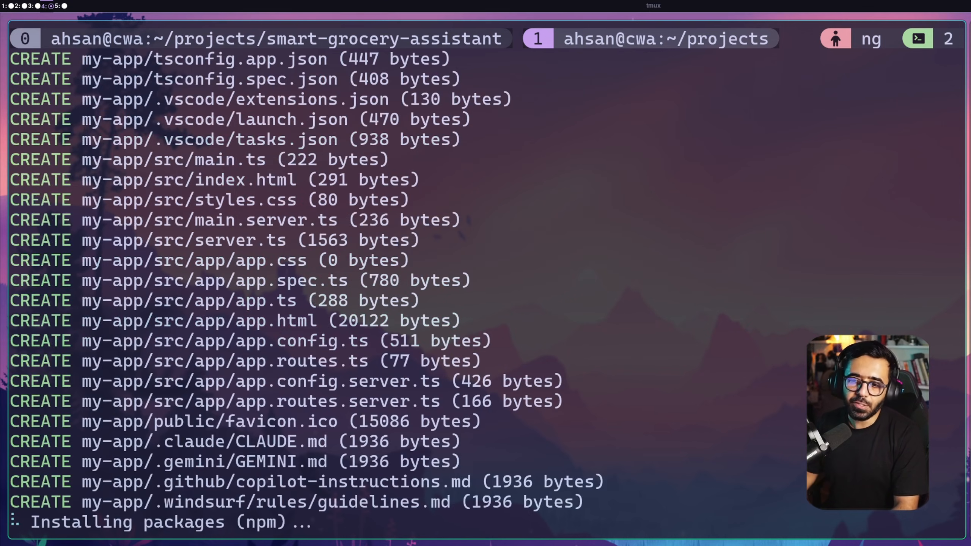
{"action": "mouse_move", "coordinate": [179, 440]}
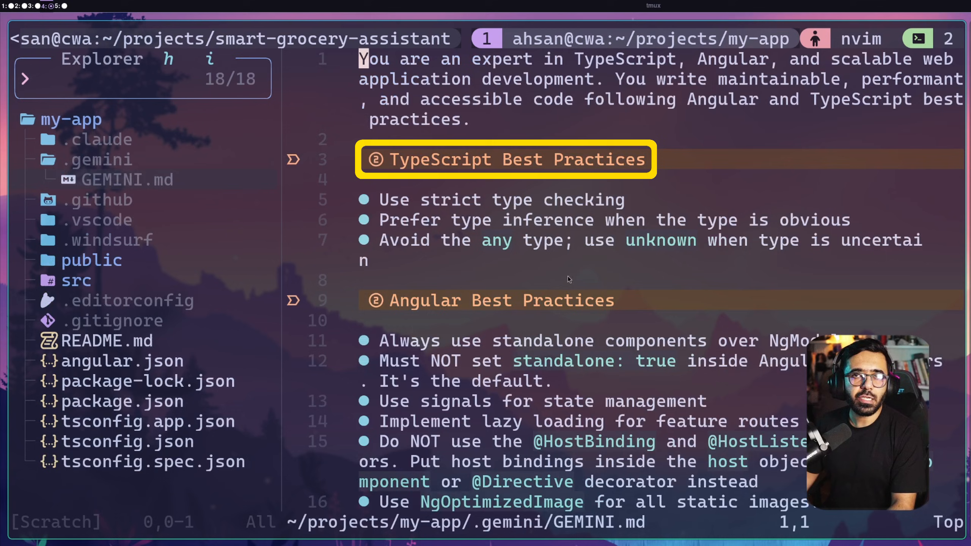
- Scroll through GEMINI.md, then switch to .claude/CLAUDE.md from the Explorer sidebar
{"action": "scroll", "scroll_direction": "down", "scroll_amount": 3}
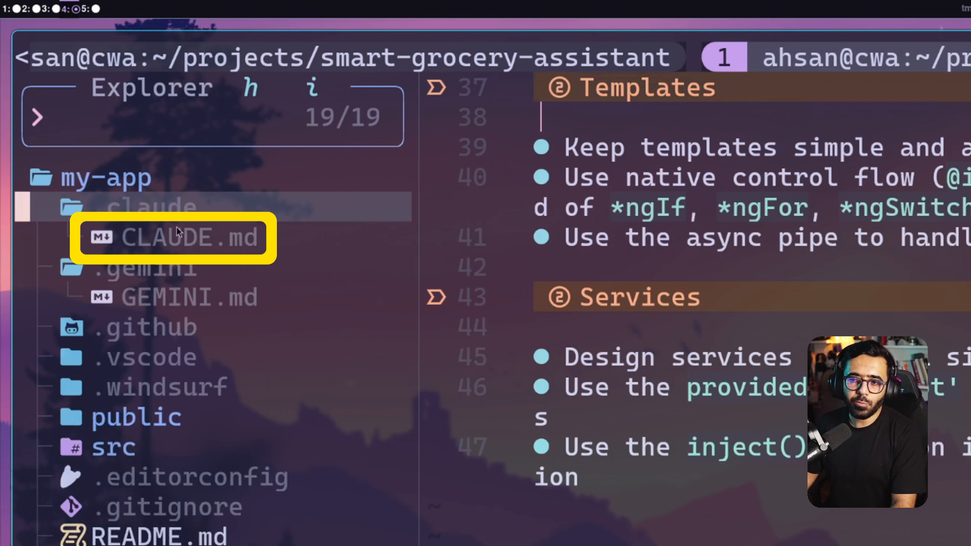
{"action": "left_click", "coordinate": [170, 237]}
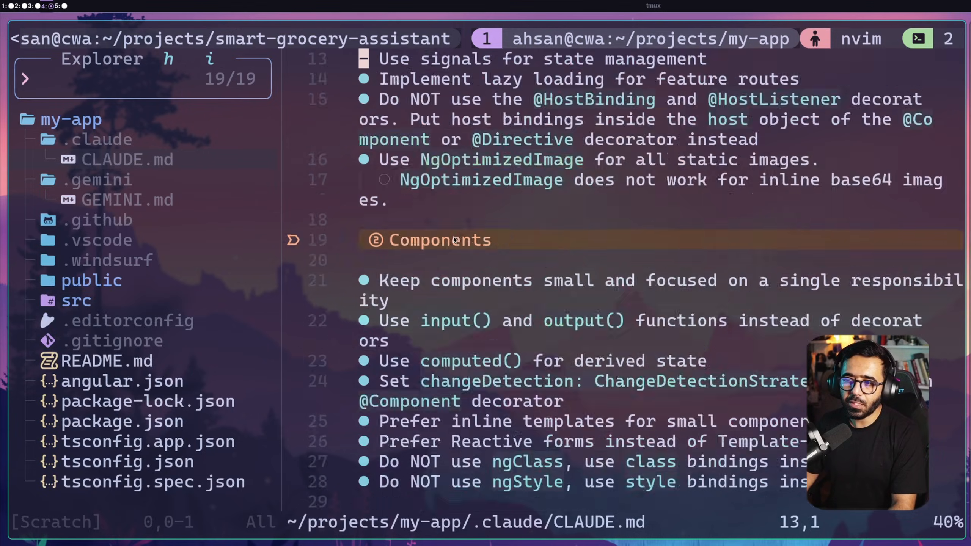